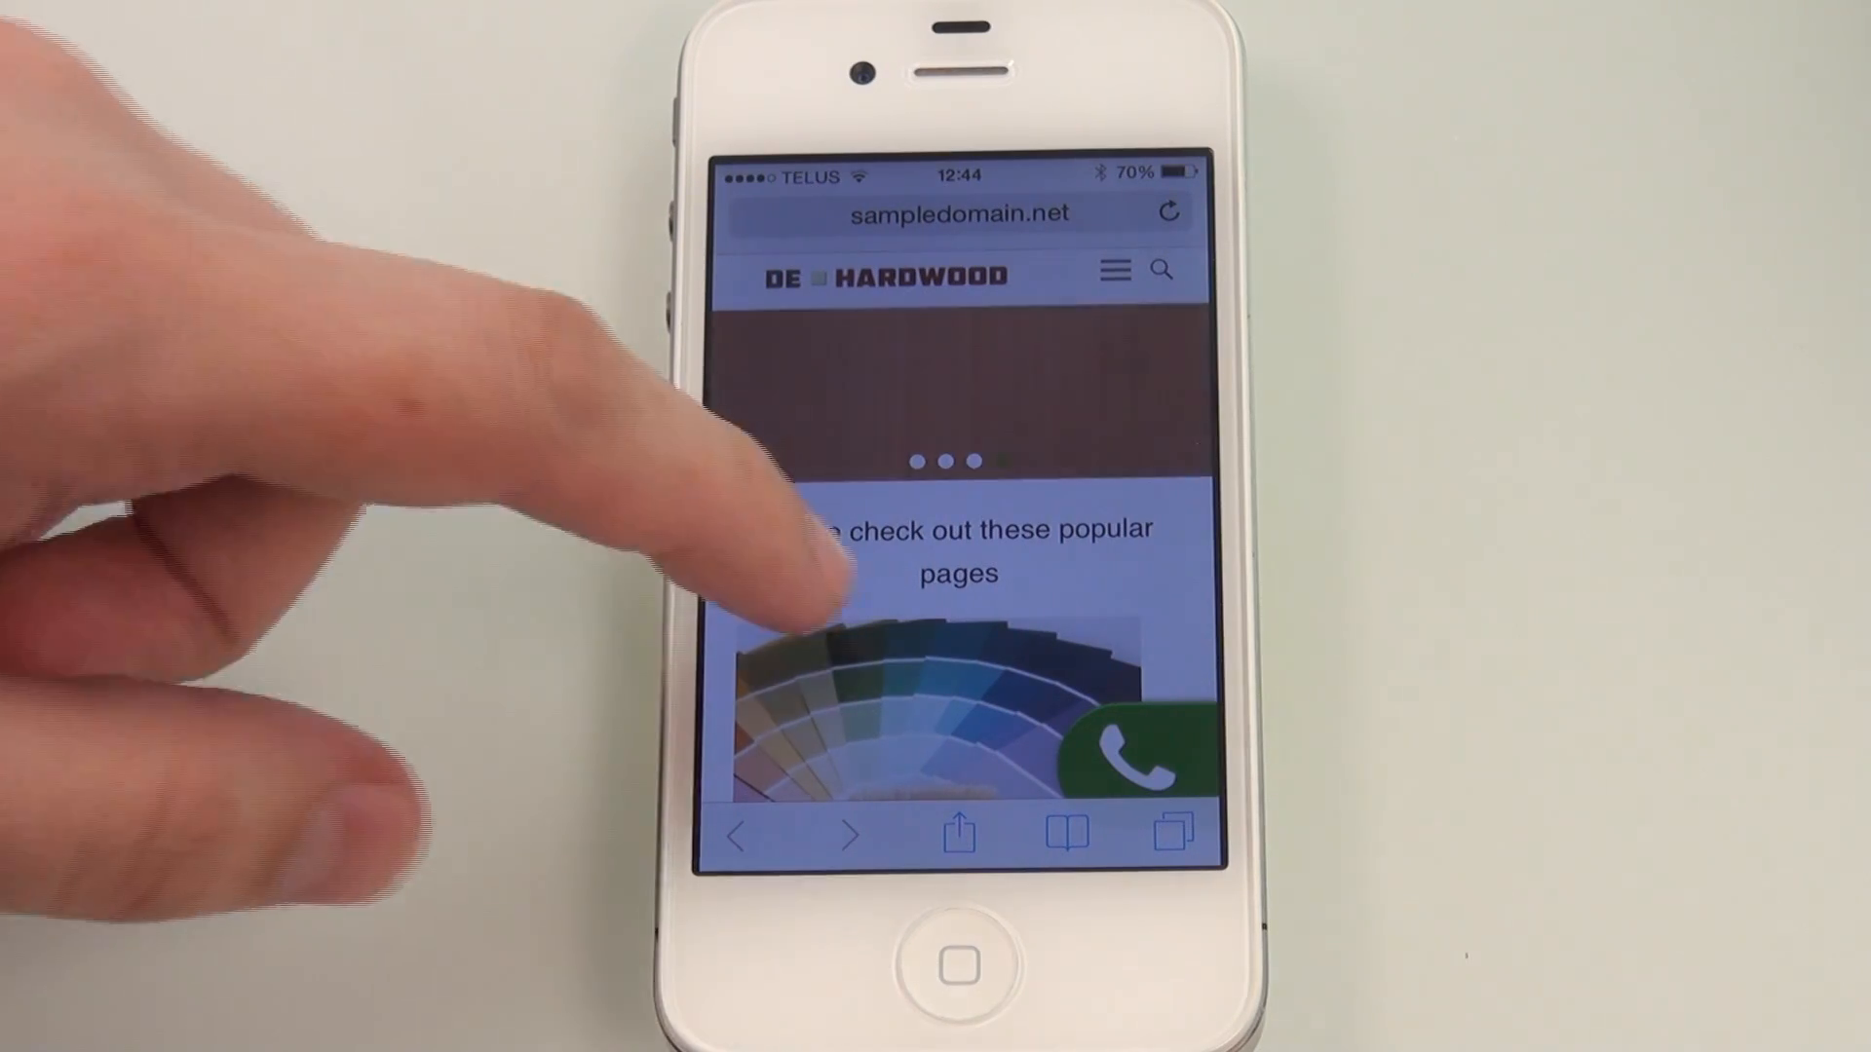
scroll("down", 3)
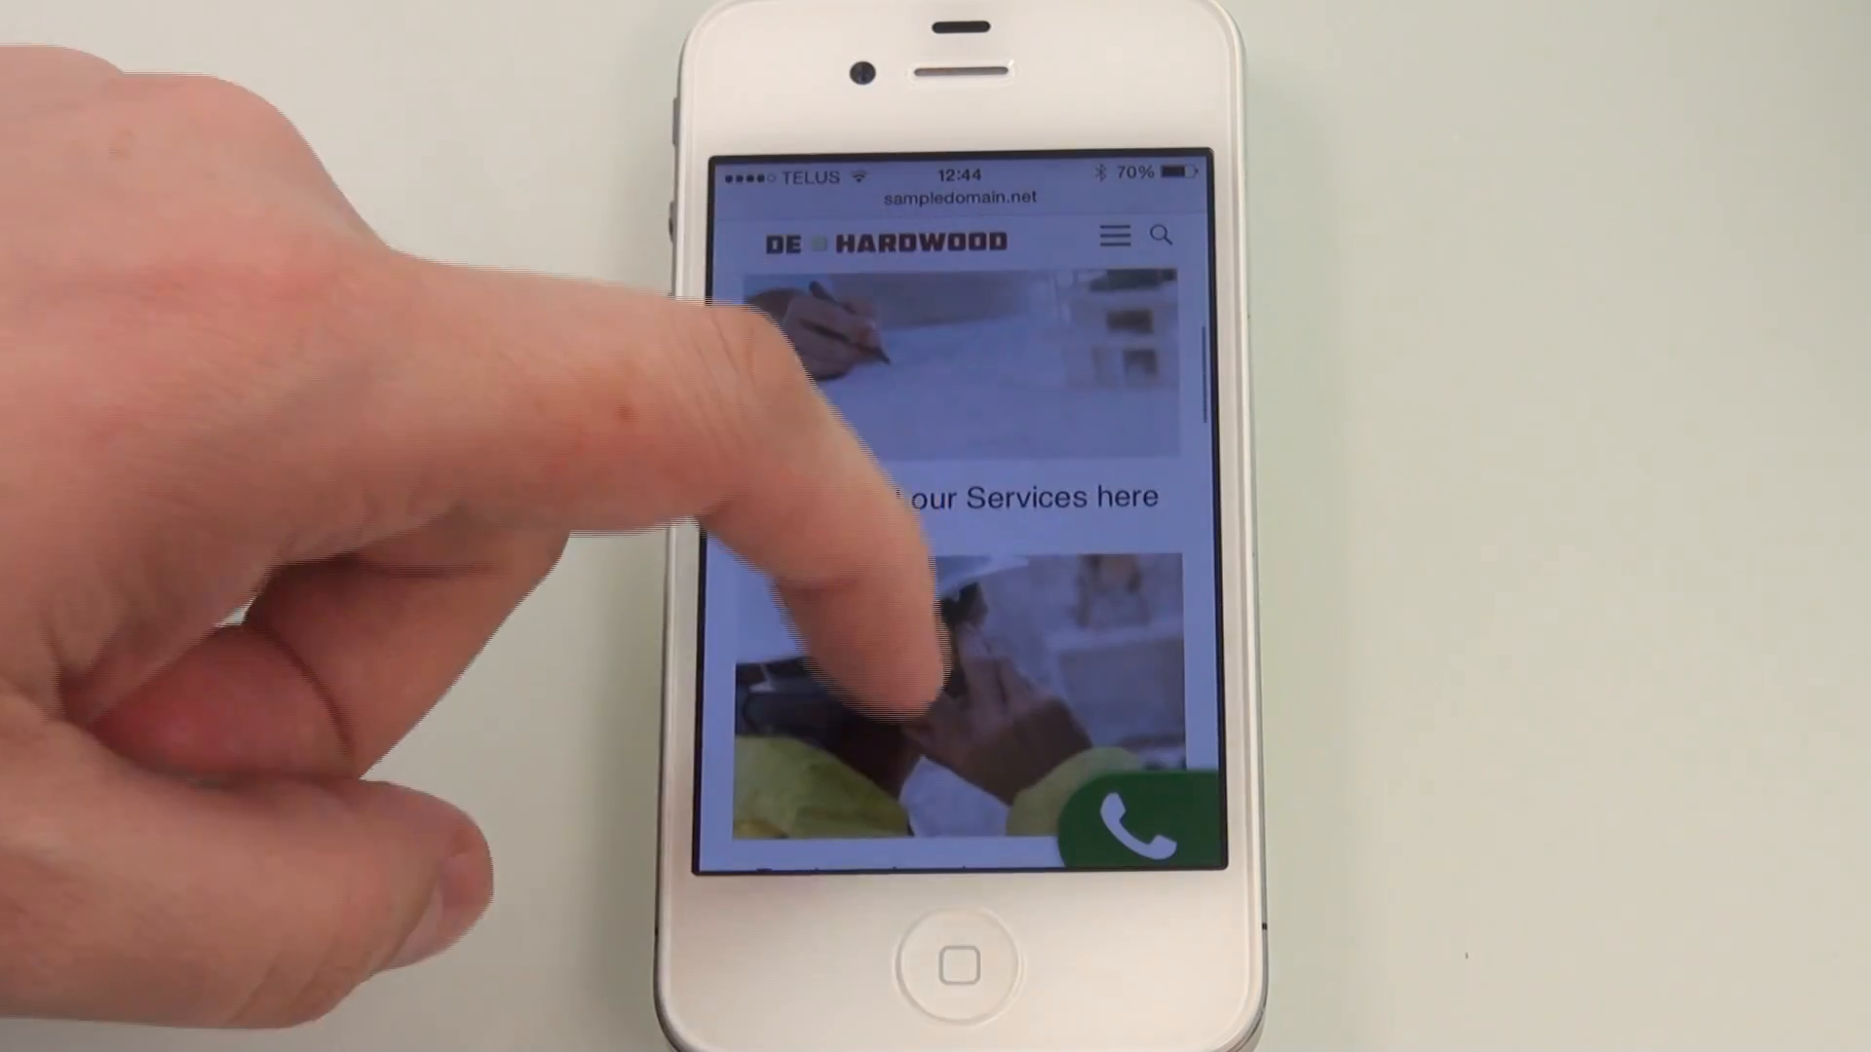
scroll("down", 3)
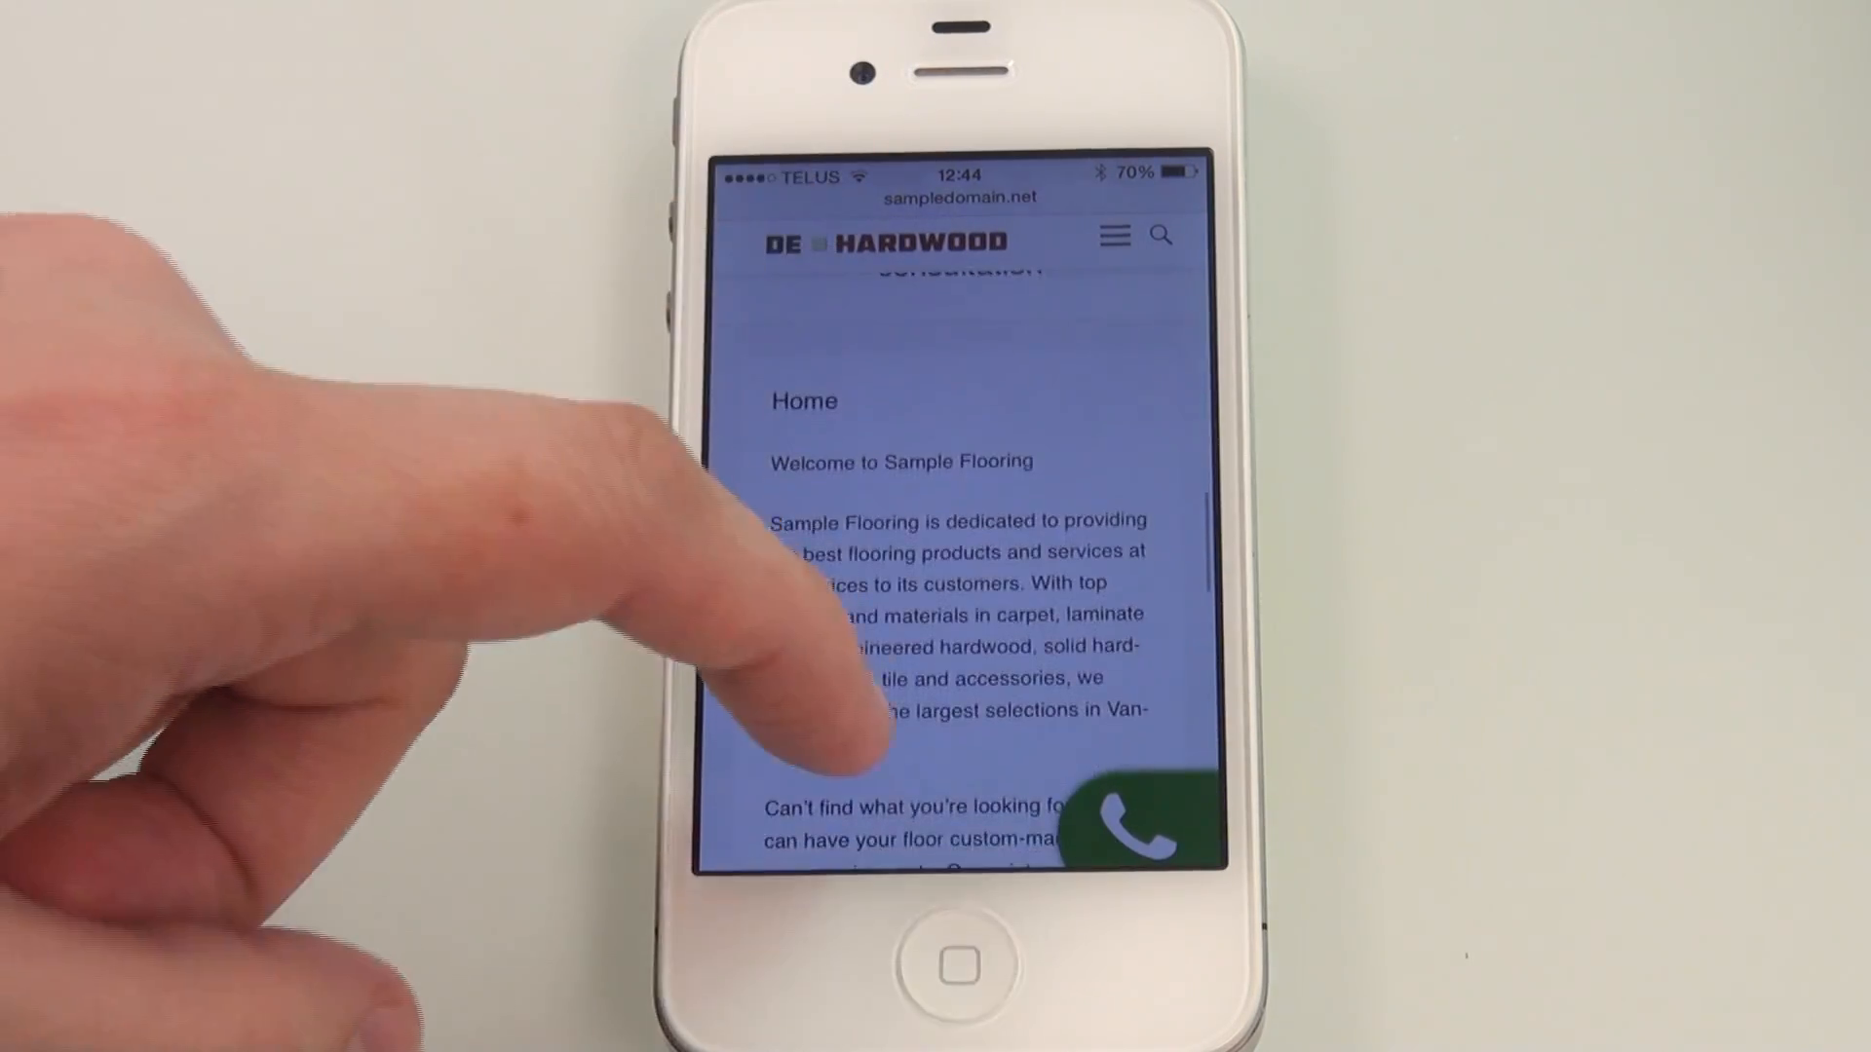